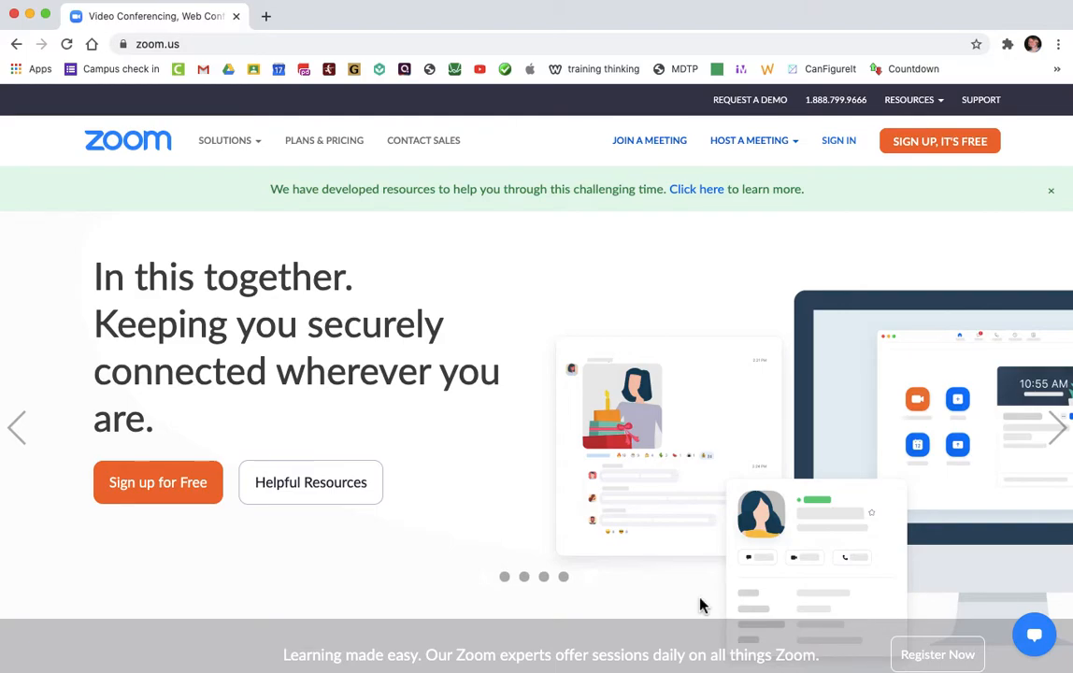
mouse_move(714, 338)
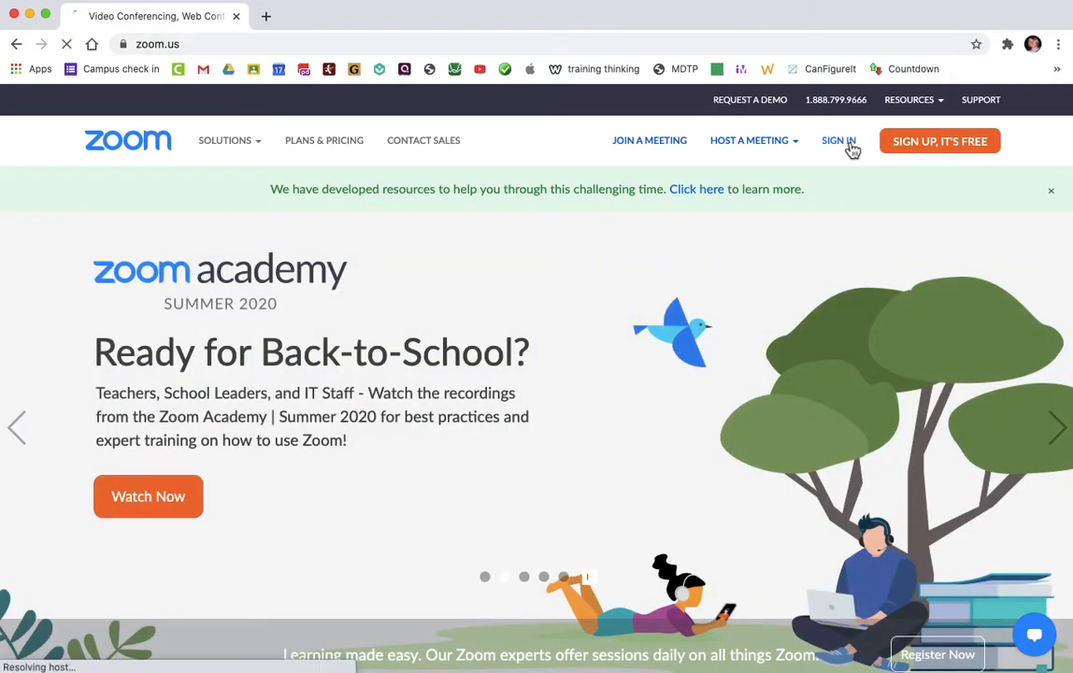
Sign in to Zoom with Google, choosing the school account in the account chooser.
left_click(839, 141)
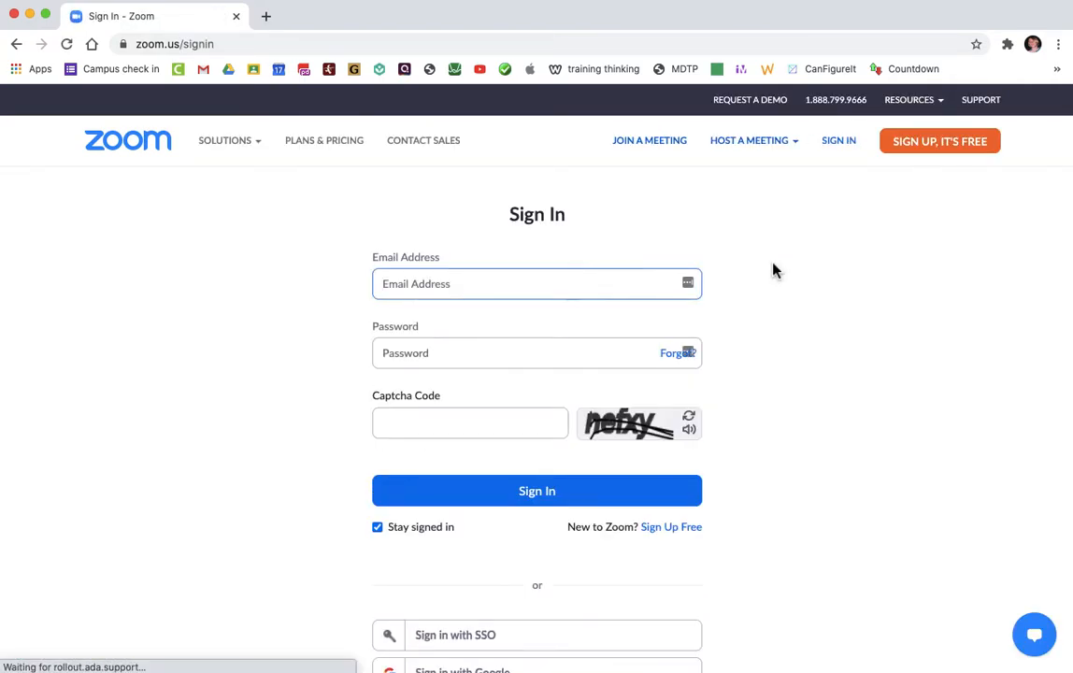
left_click(537, 283)
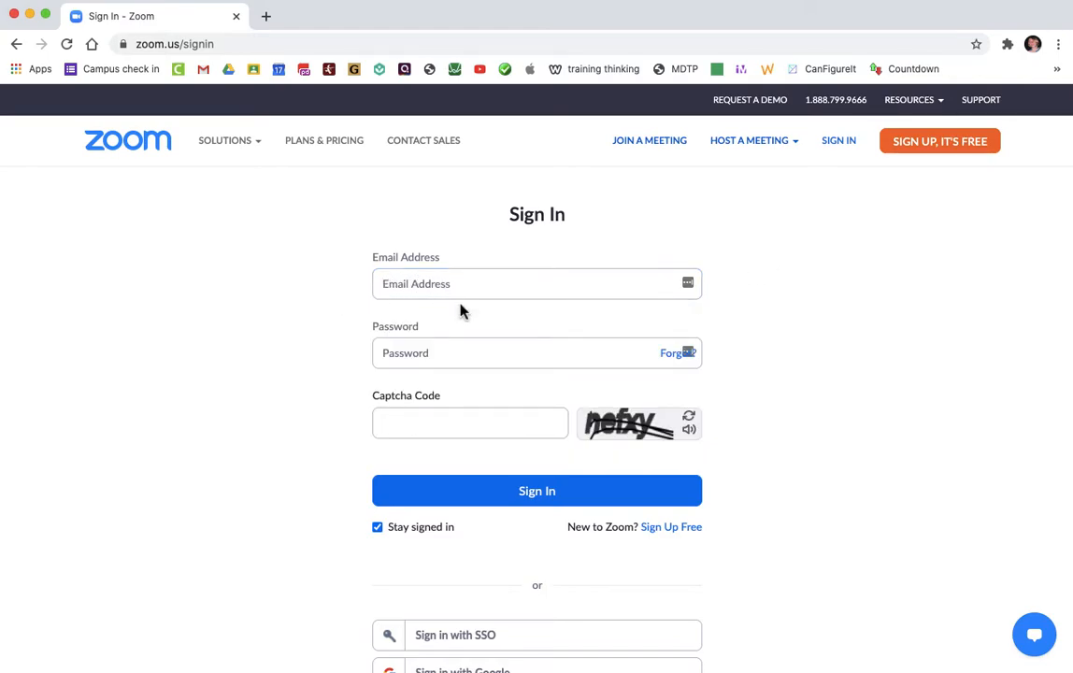
mouse_move(571, 491)
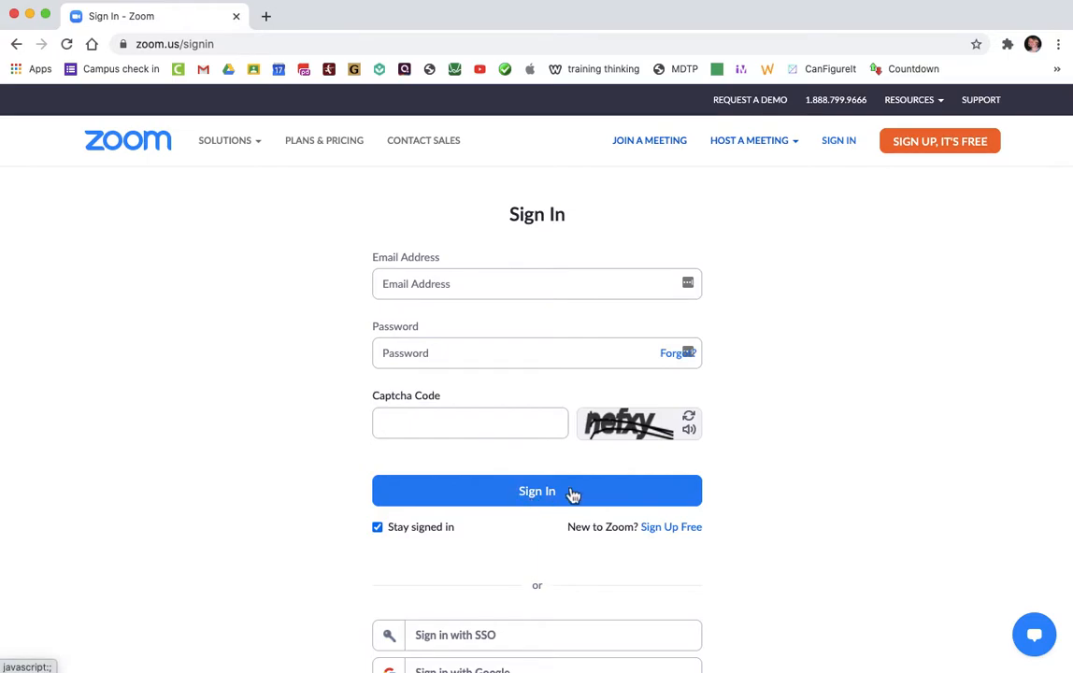
scroll("down", 3)
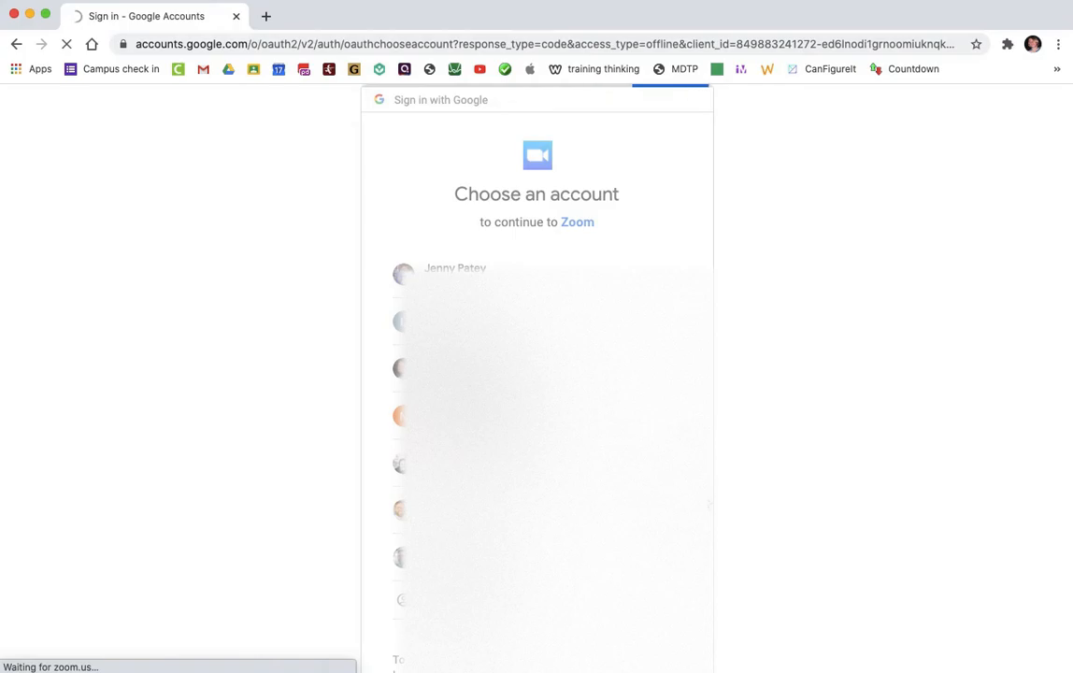
left_click(455, 268)
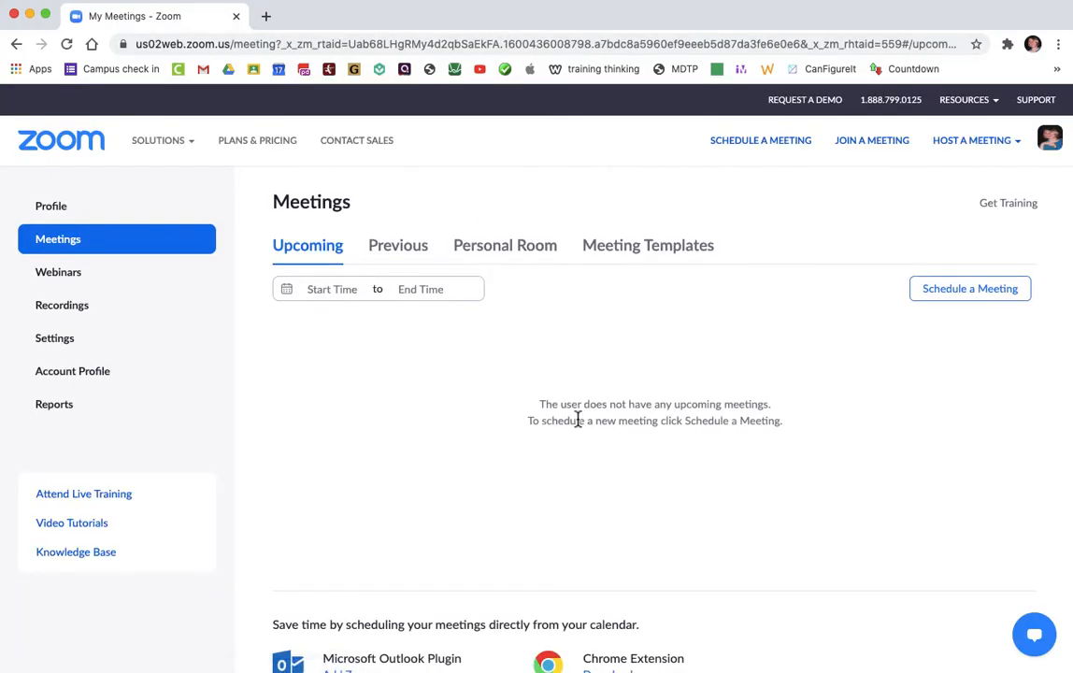
mouse_move(634, 373)
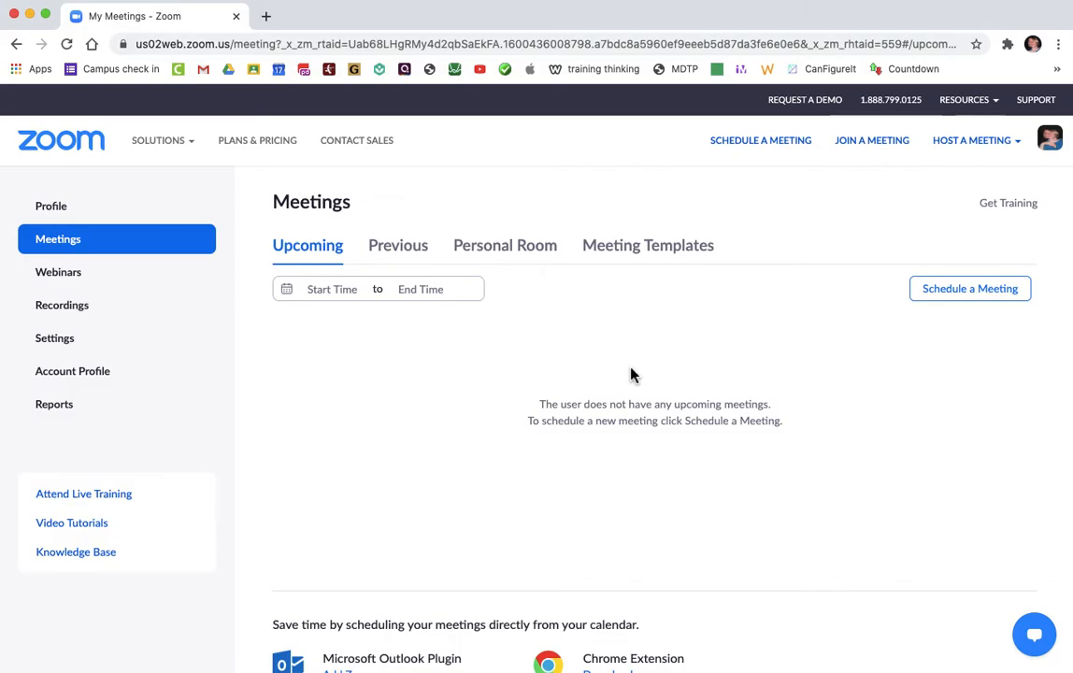
mouse_move(678, 345)
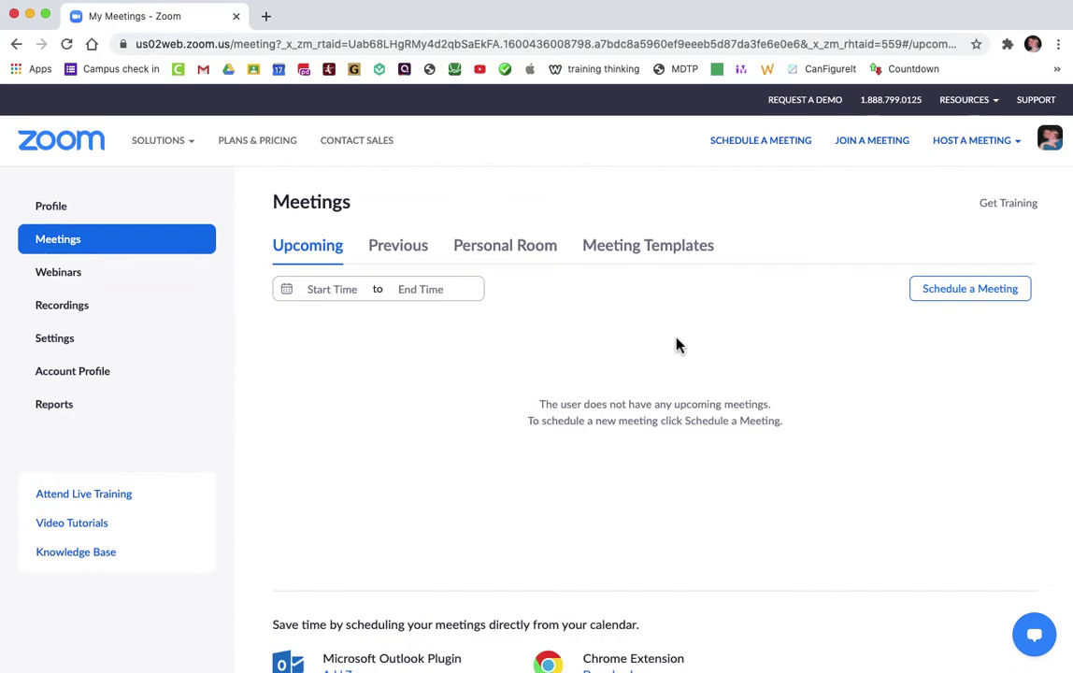
mouse_move(1060, 141)
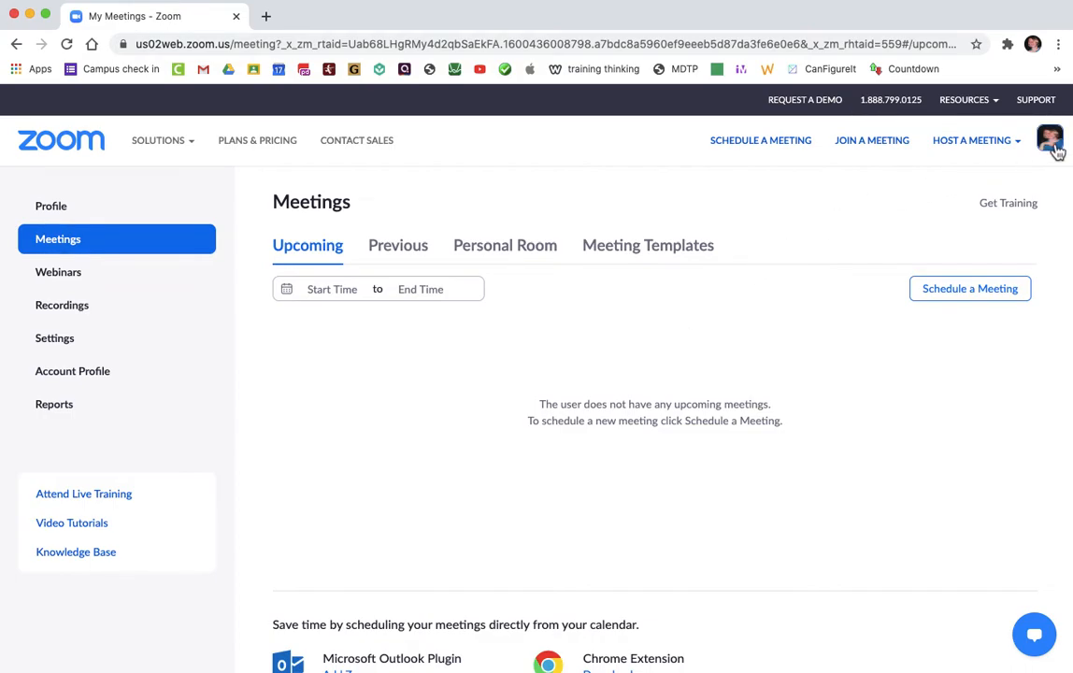
Sign out from the profile menu at top right.
left_click(1047, 140)
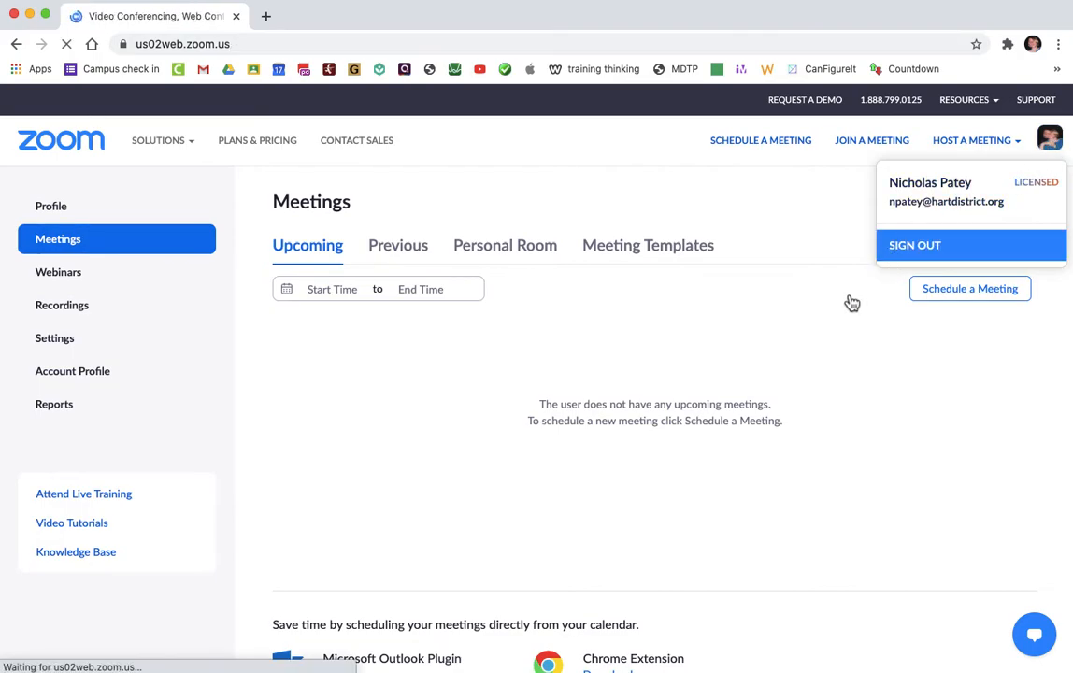
left_click(914, 244)
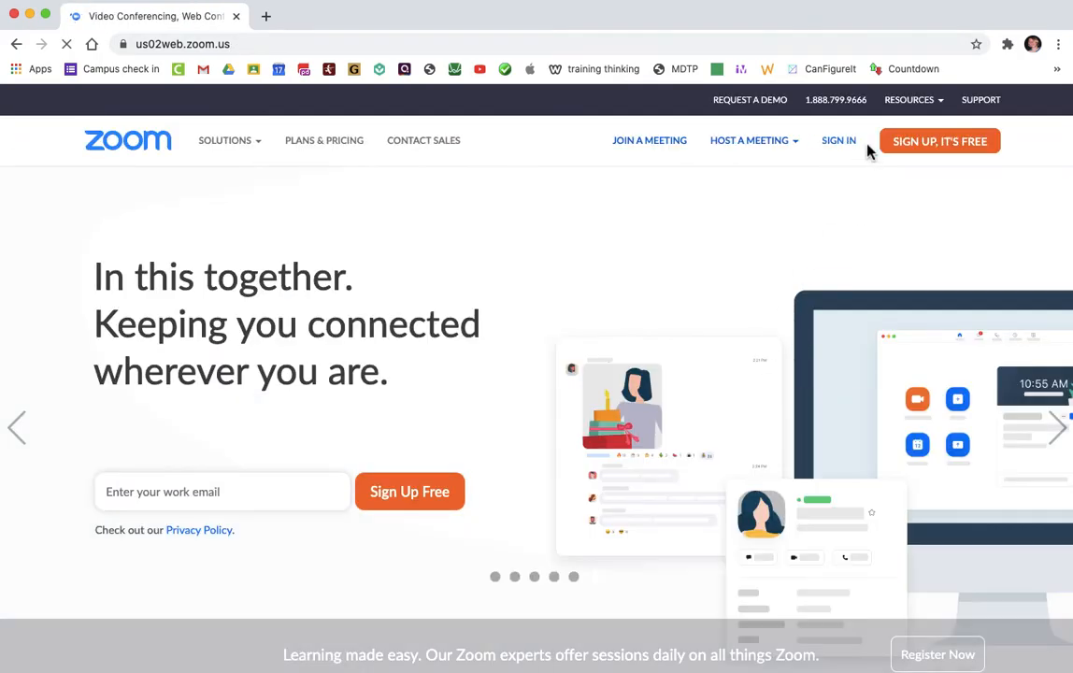
Open the Zoom sign-in page from the top navigation.
left_click(839, 141)
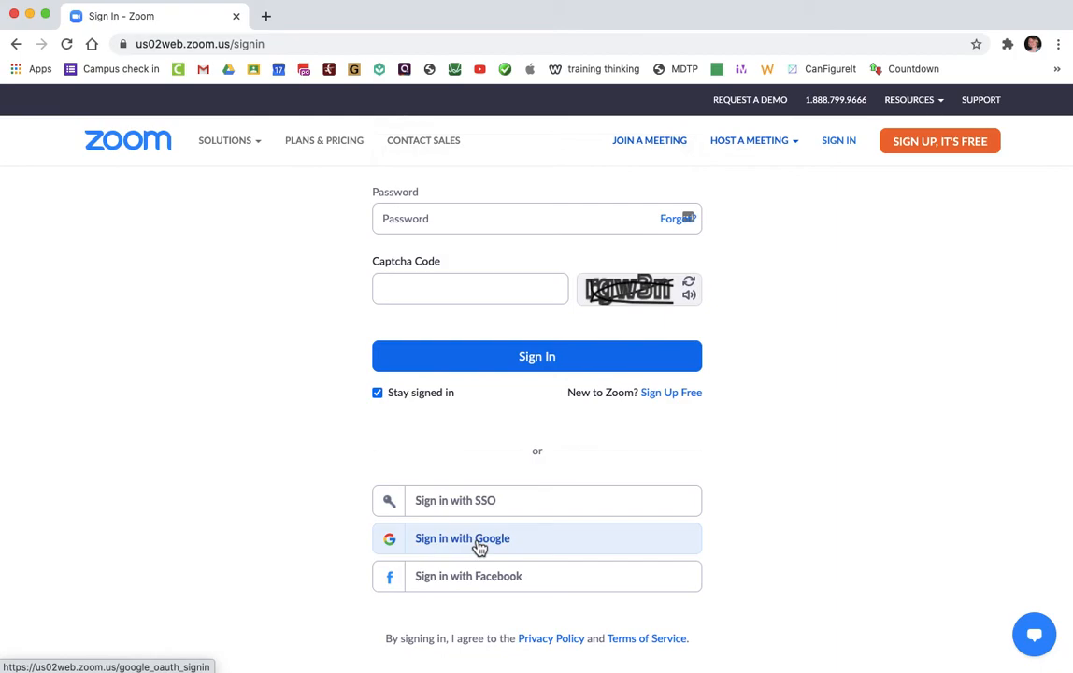
mouse_move(621, 539)
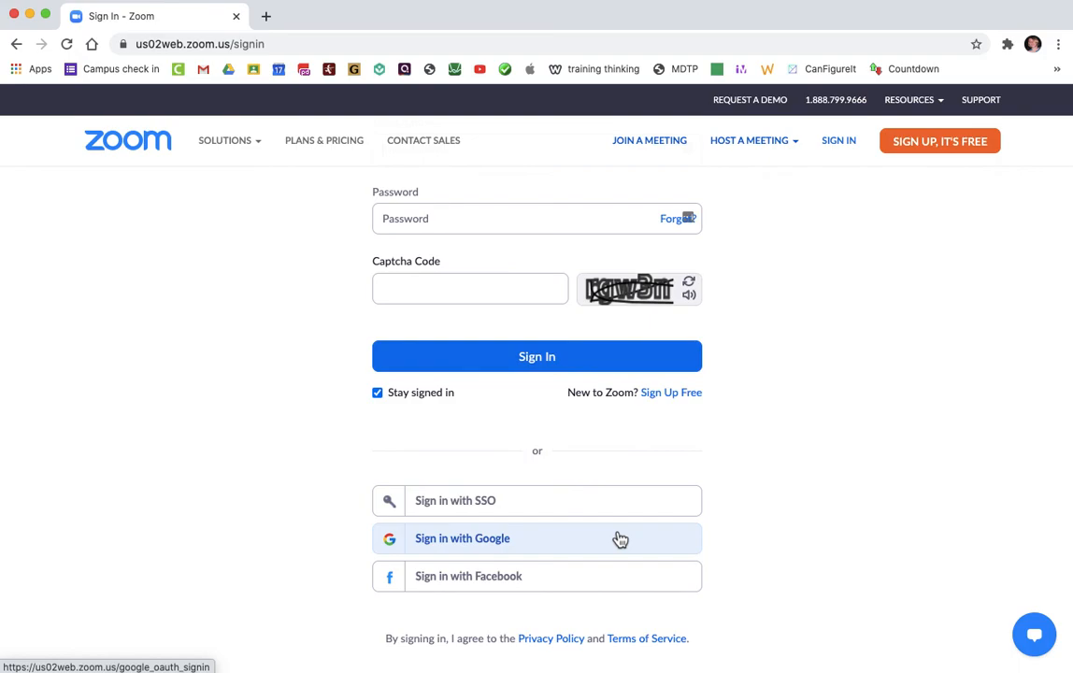
mouse_move(628, 449)
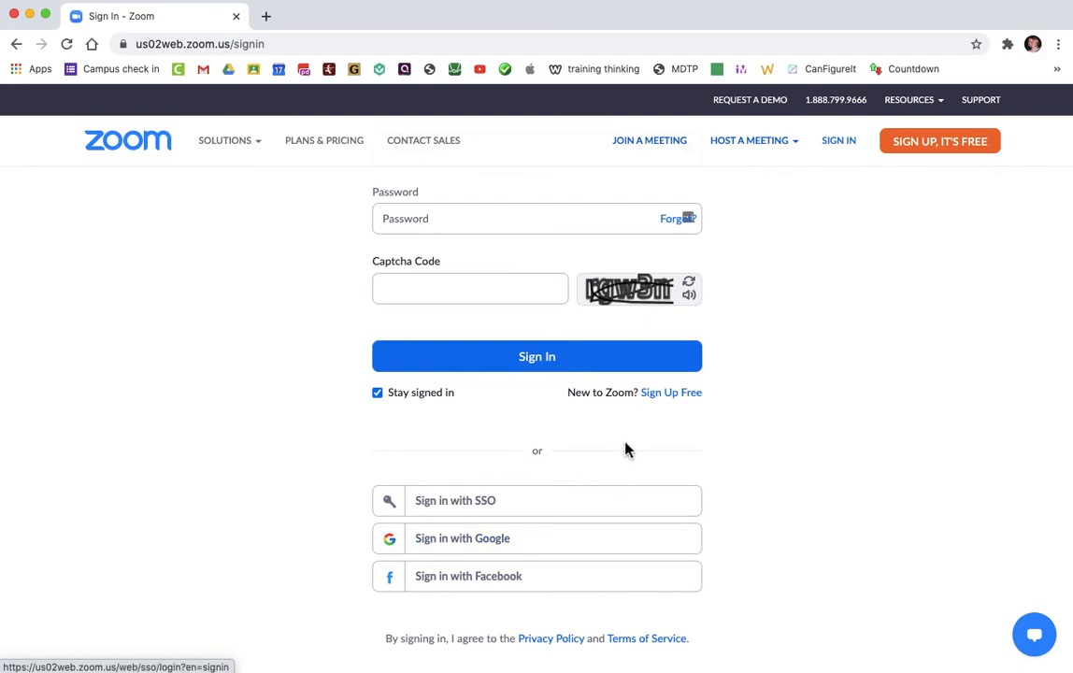